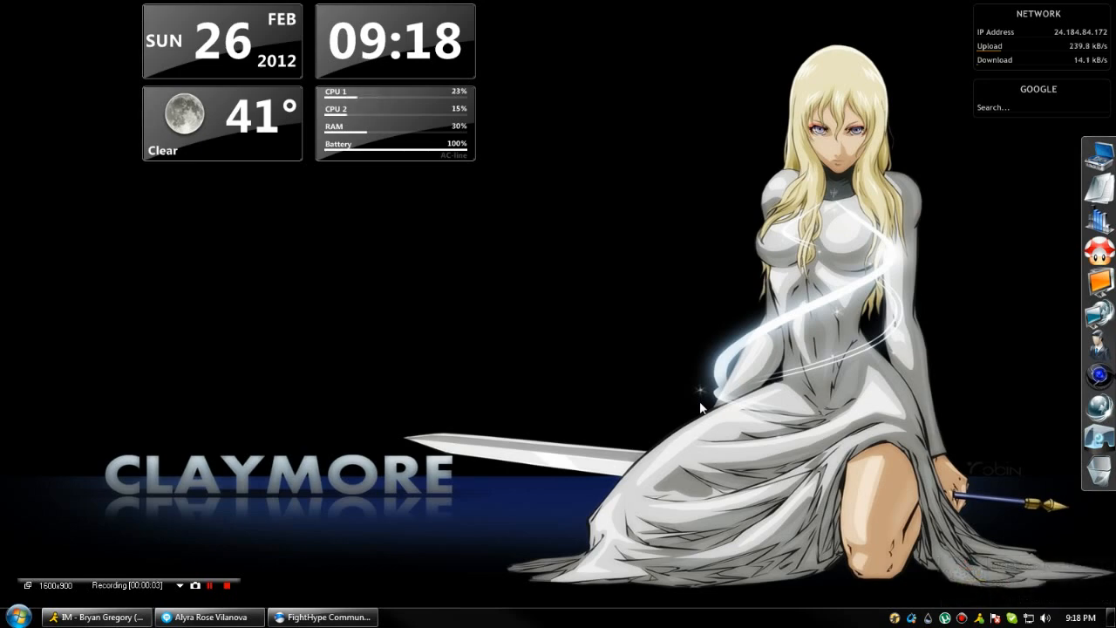
mouse_move(936, 353)
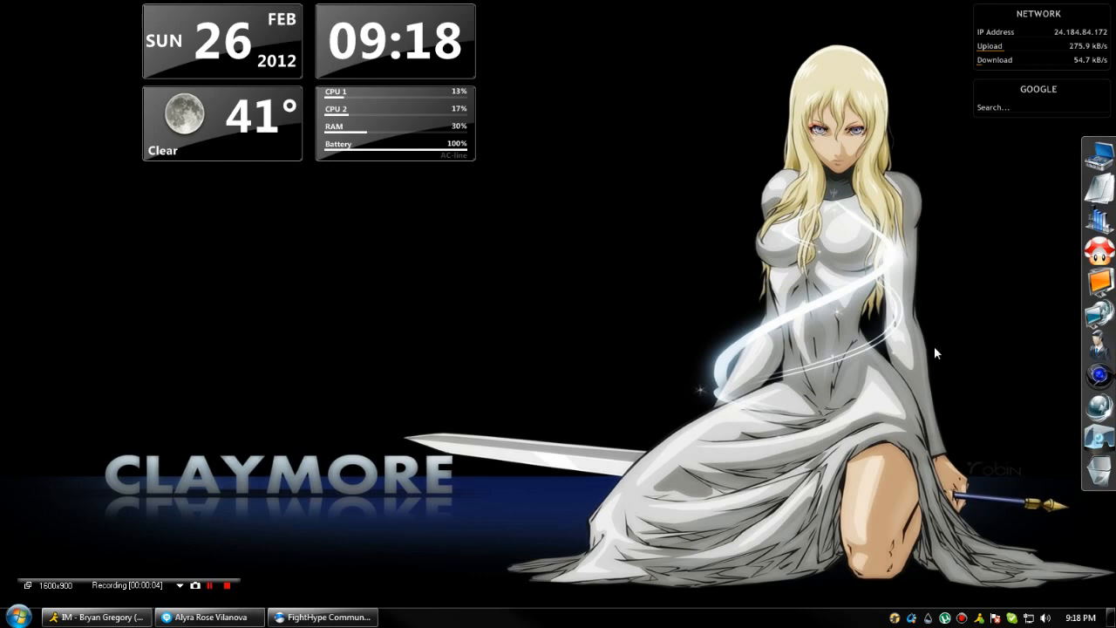
mouse_move(591, 347)
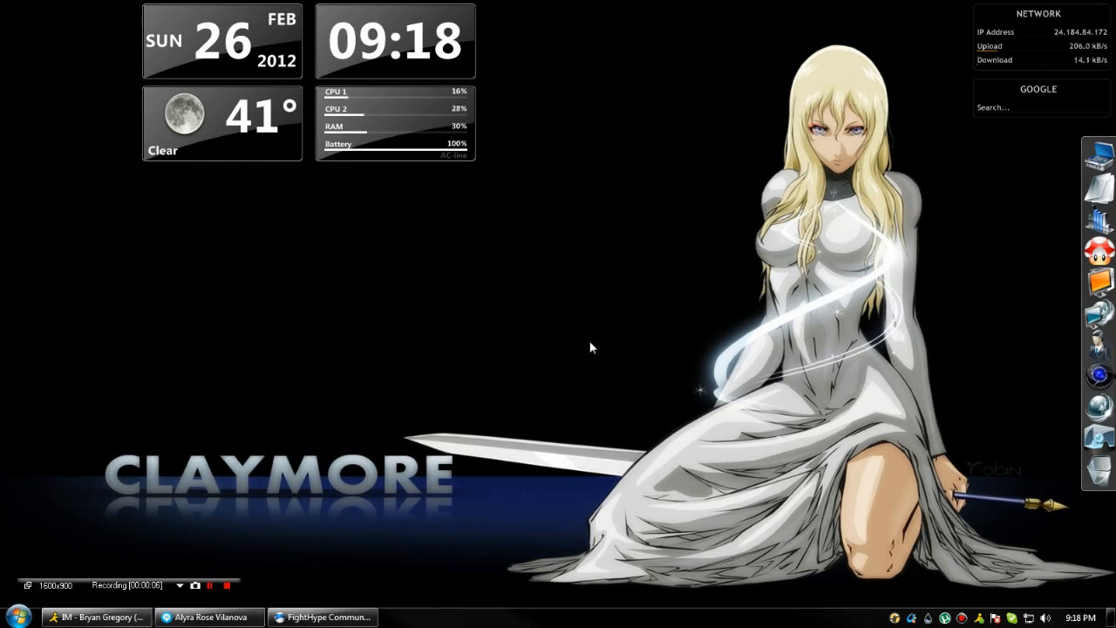
mouse_move(762, 219)
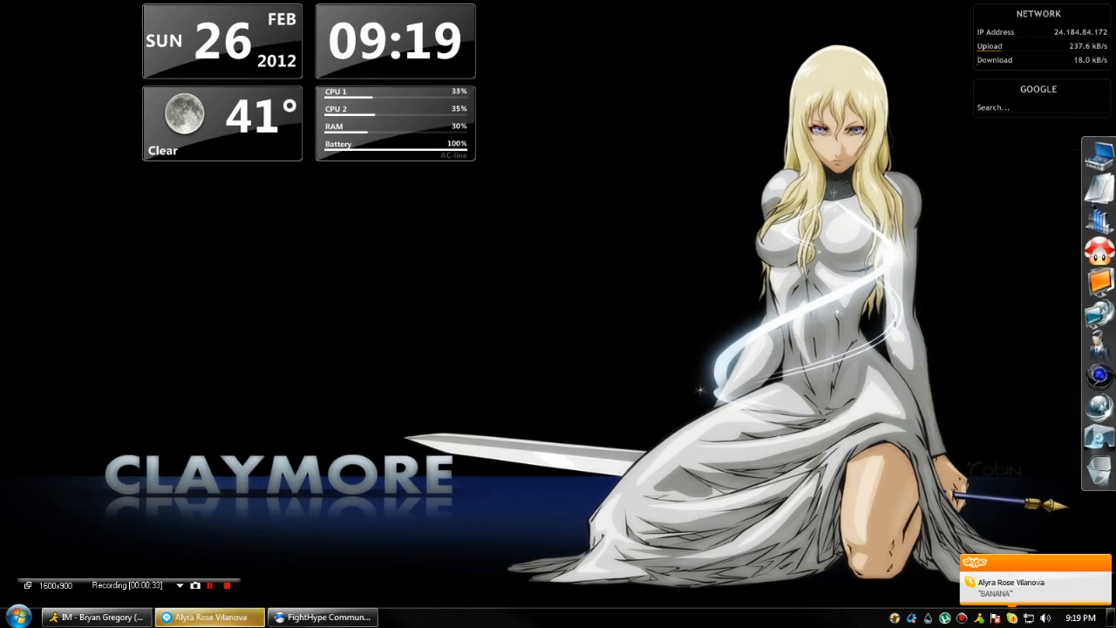
Load the second Rainmeter layout with system stats, torrents, music player, calendar and weather.
left_click(209, 617)
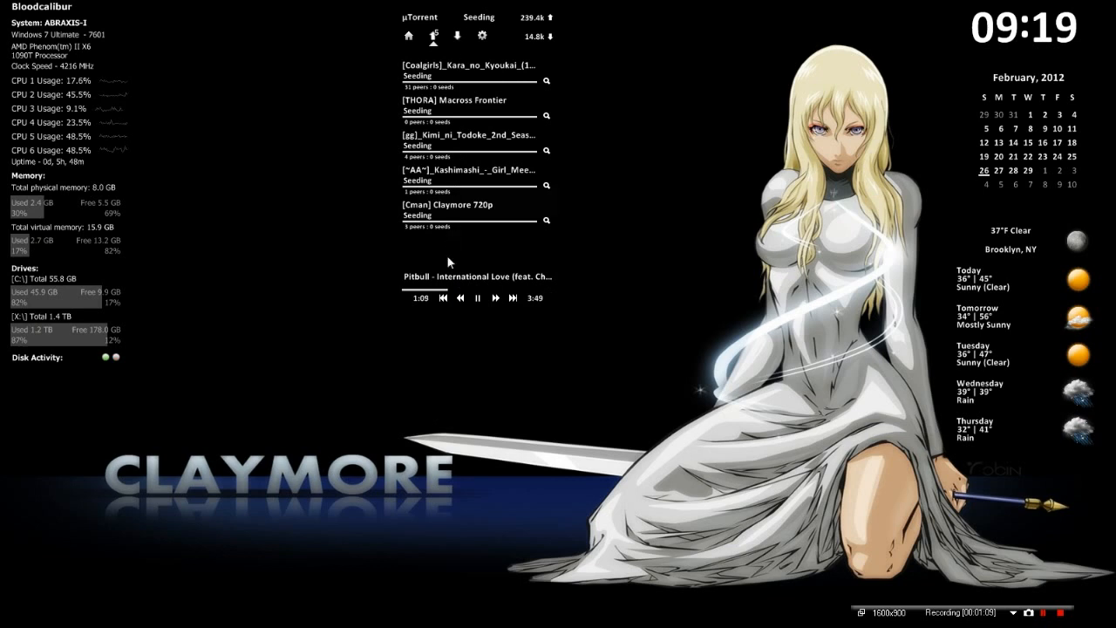
mouse_move(808, 539)
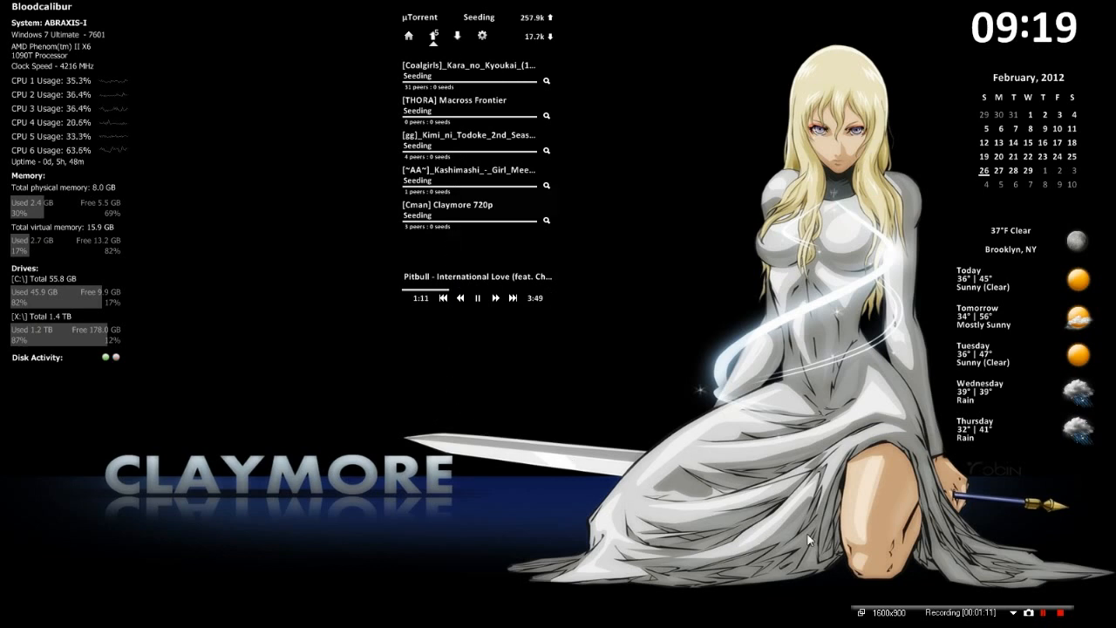
mouse_move(981, 487)
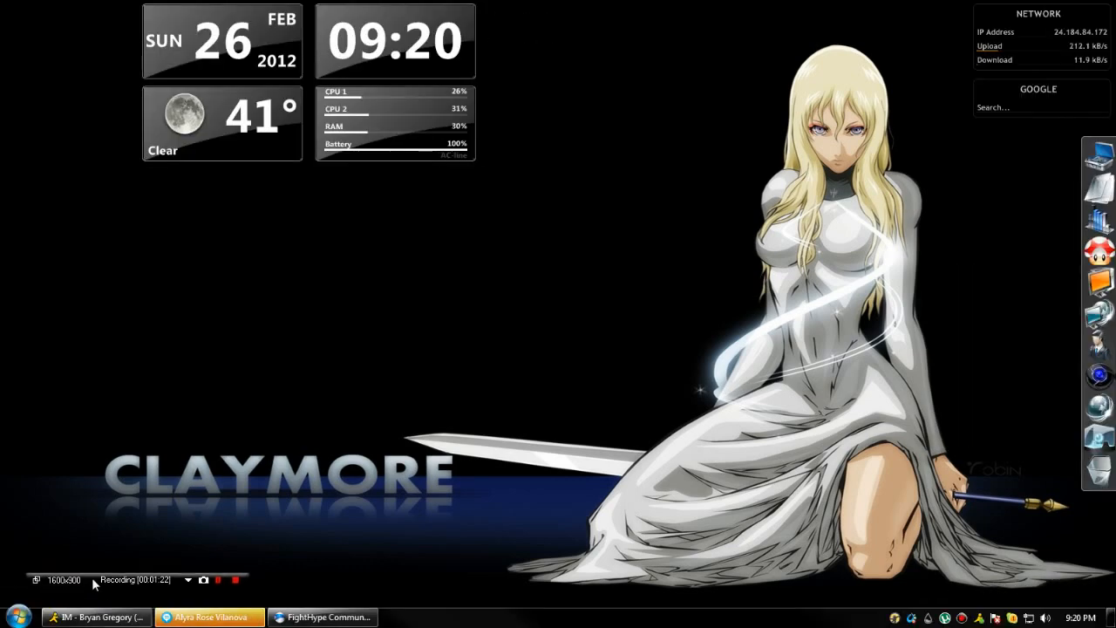
mouse_move(512, 353)
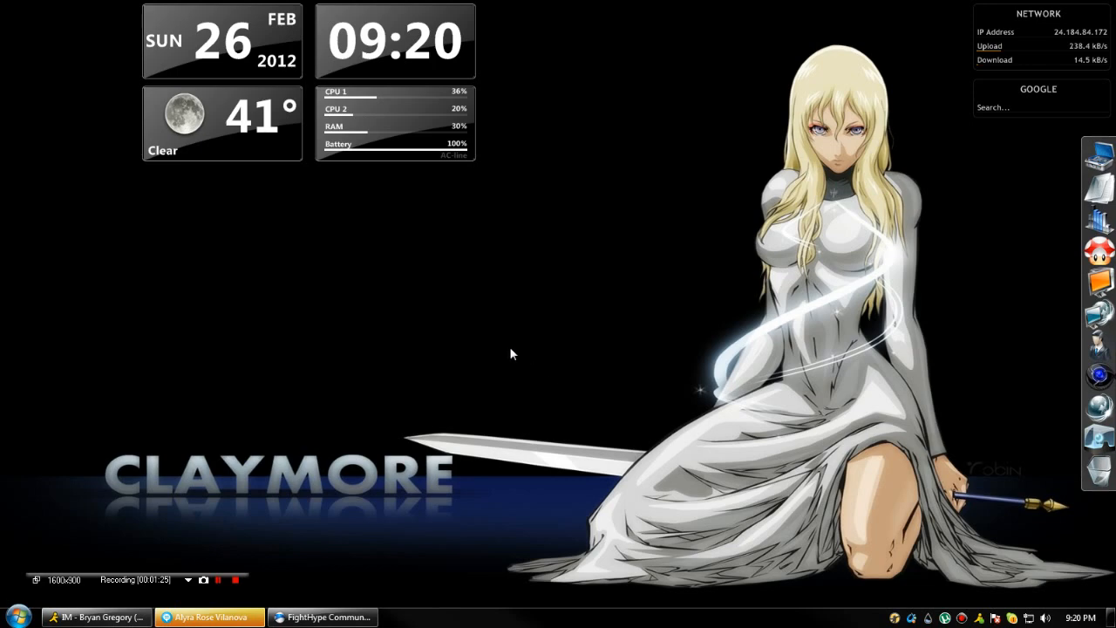